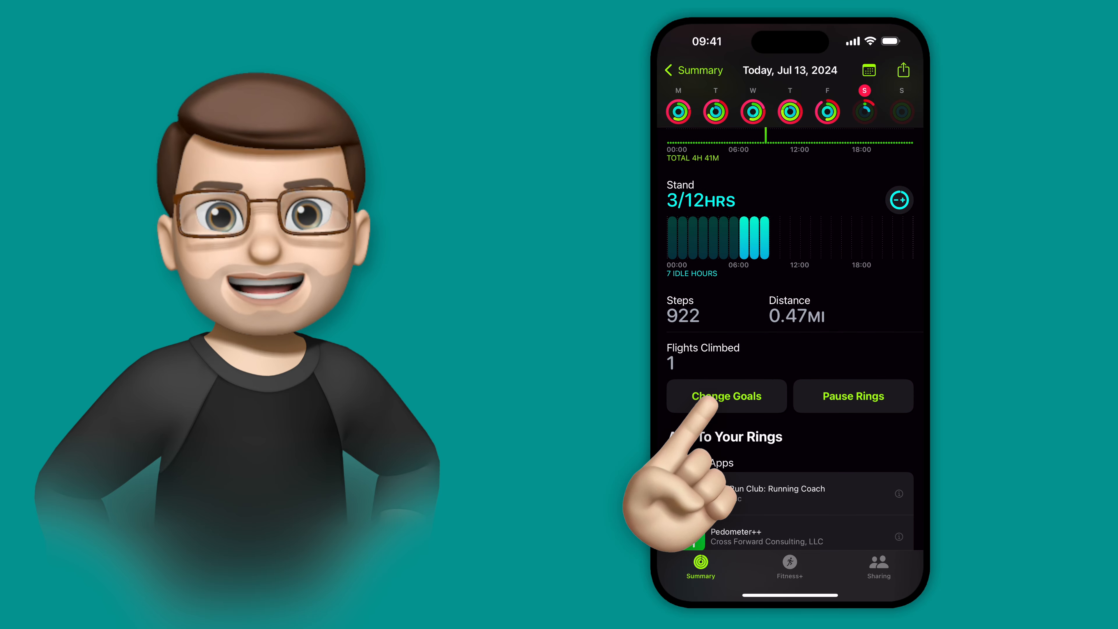
Open the Daily Move Goal editor, currently set to 750 calories per day.
click(725, 396)
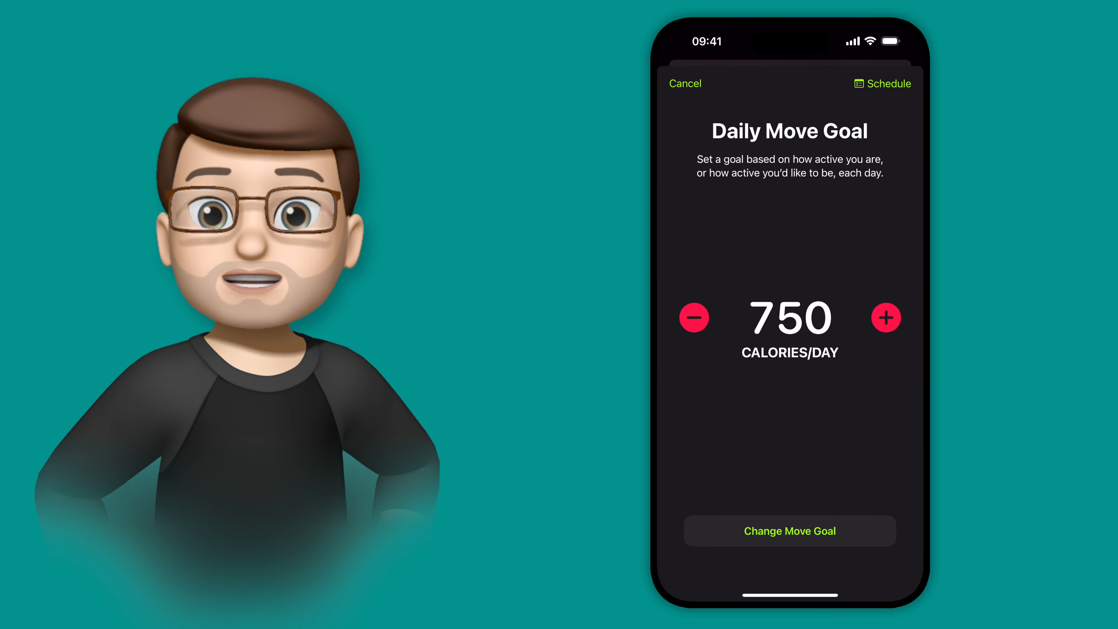
Schedule the move goal per day: 490 calories Sat/Sun, 870 Tue/Thu, 750 otherwise.
click(882, 83)
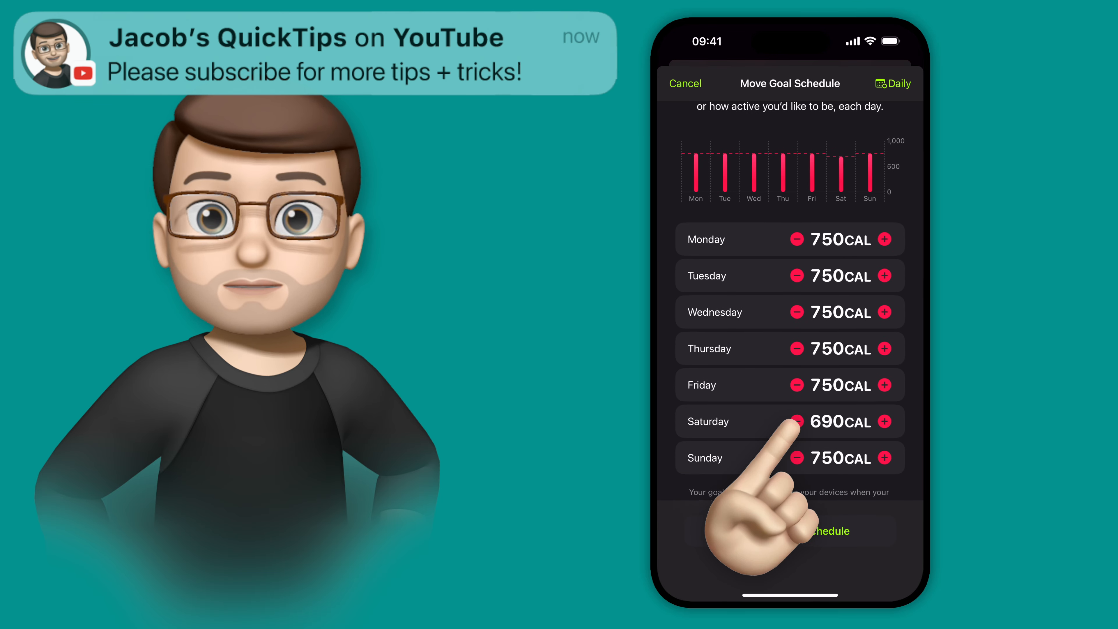
click(797, 420)
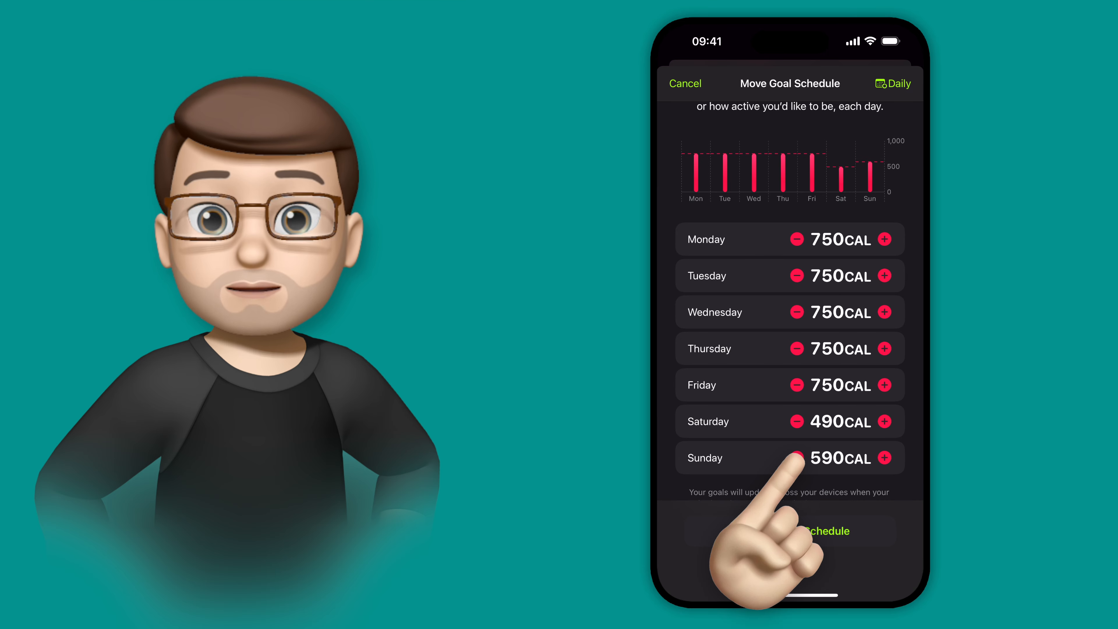
click(796, 458)
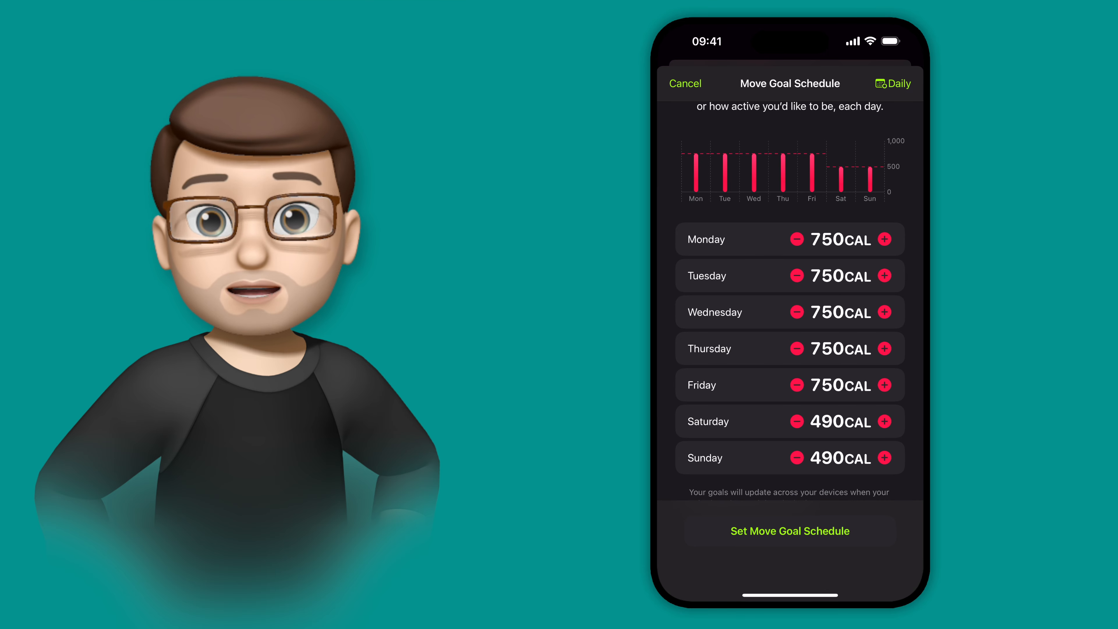
click(887, 276)
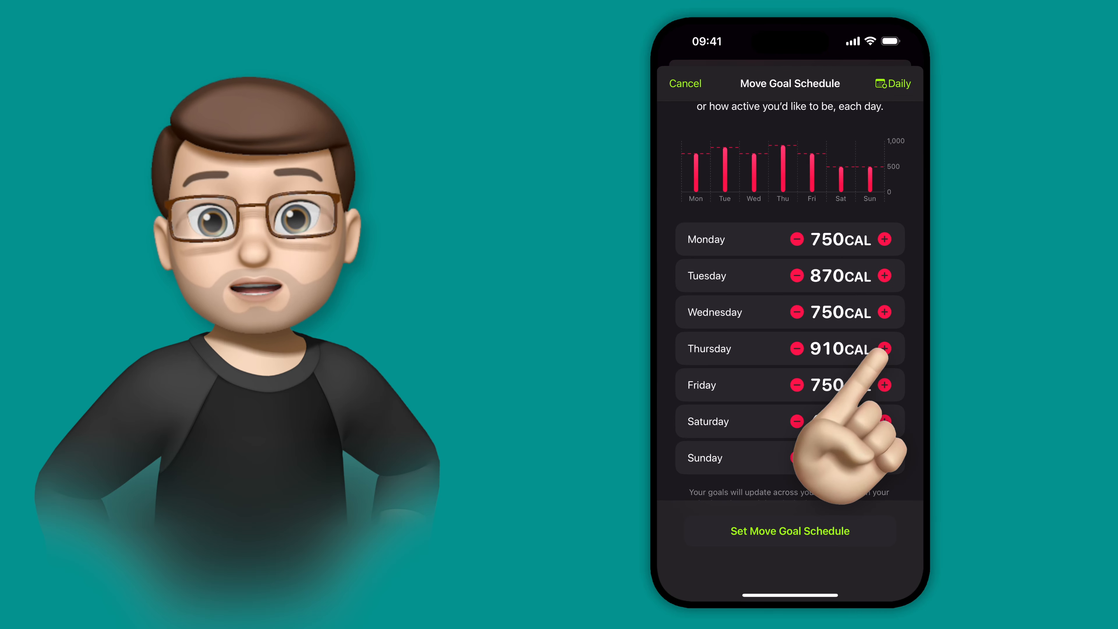
click(796, 349)
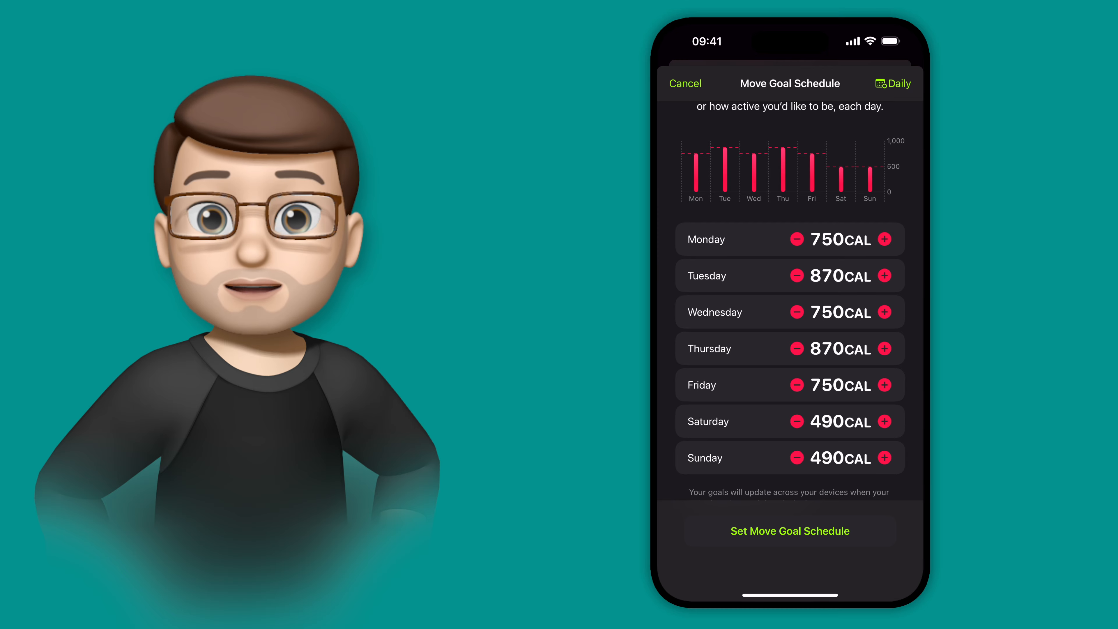
scroll(down, 3)
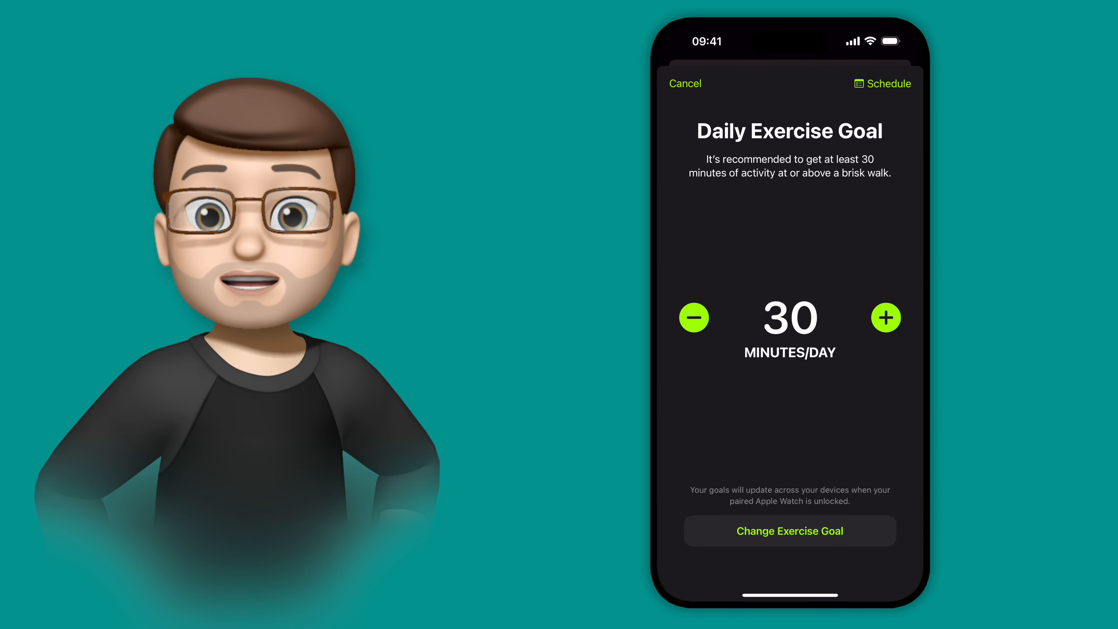
Save per-day exercise (30 minutes) and stand (12 hours) schedules and return to the summary.
click(882, 83)
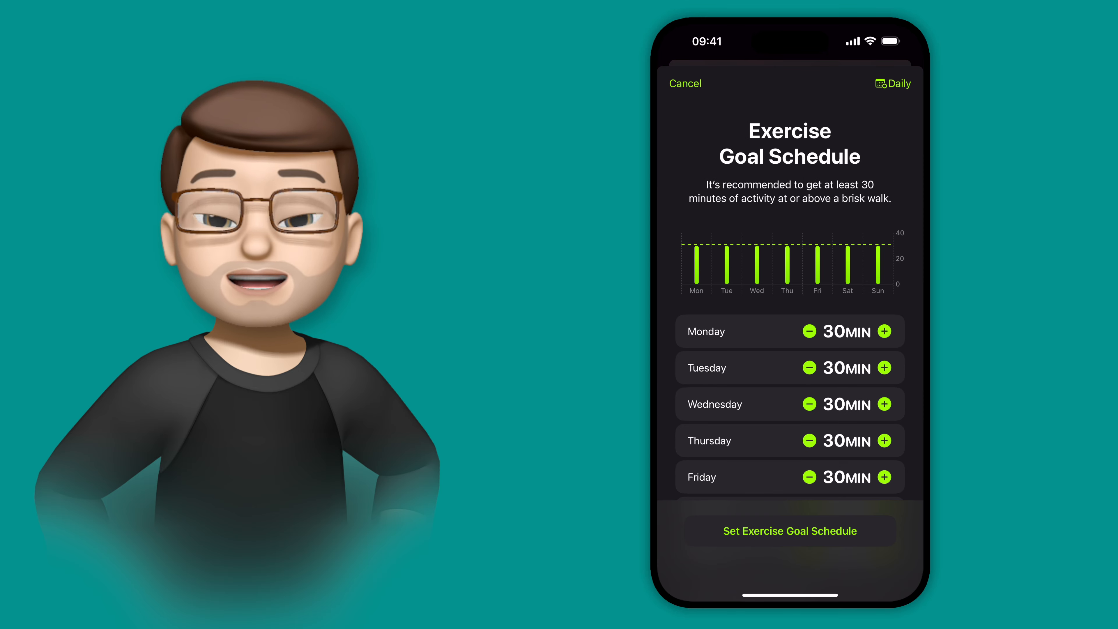
click(893, 83)
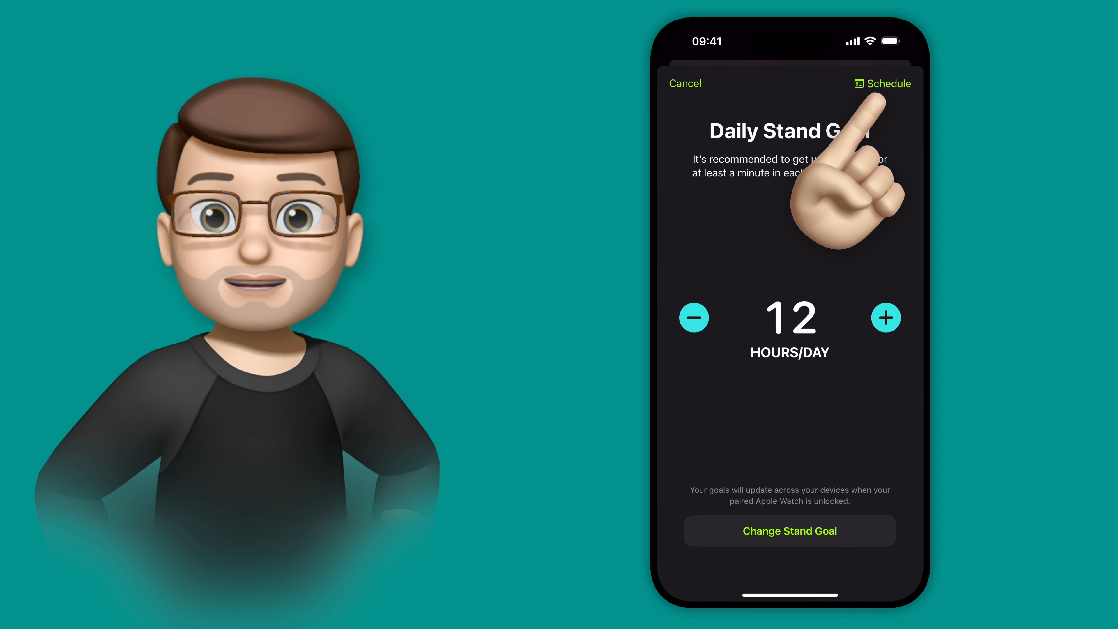
click(887, 83)
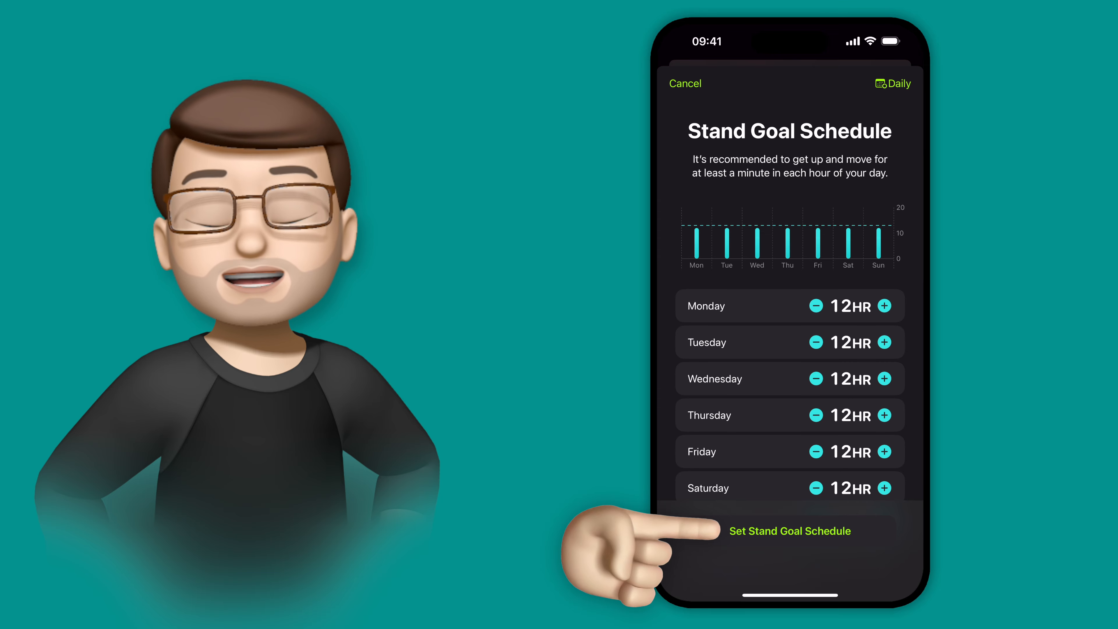
click(790, 530)
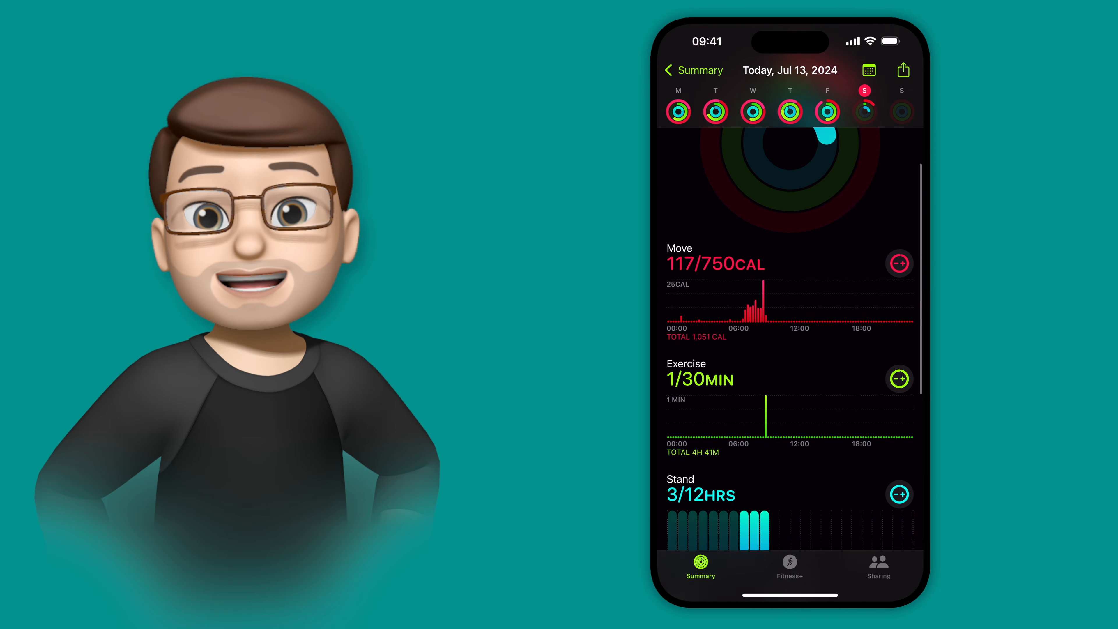